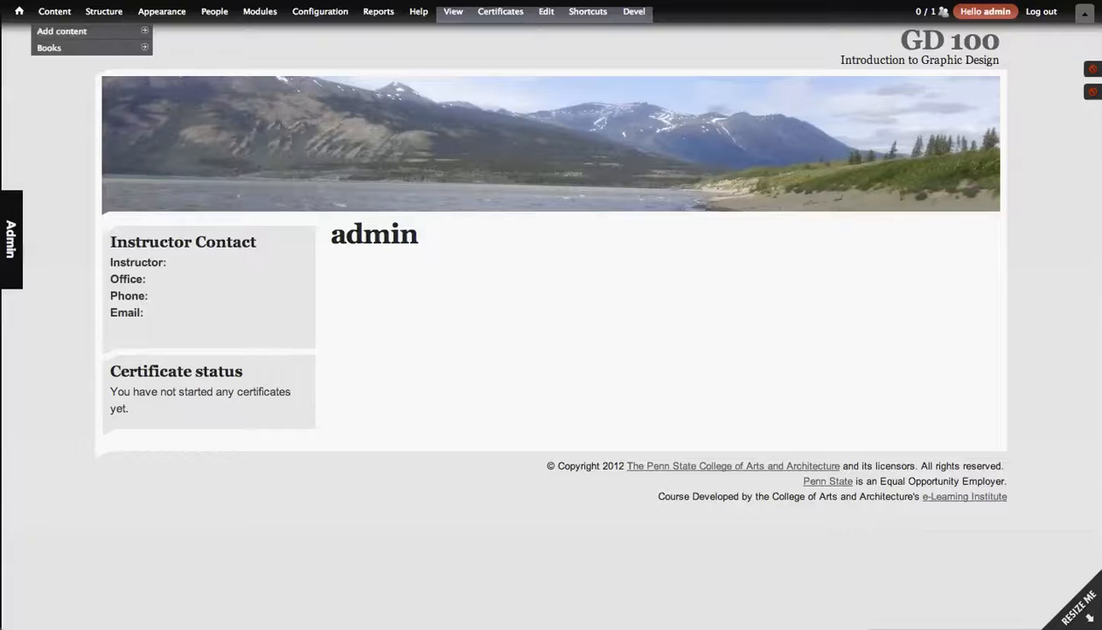
Step: Create a Certificate titled 'You read all the pages!' with a congratulatory description
click(61, 31)
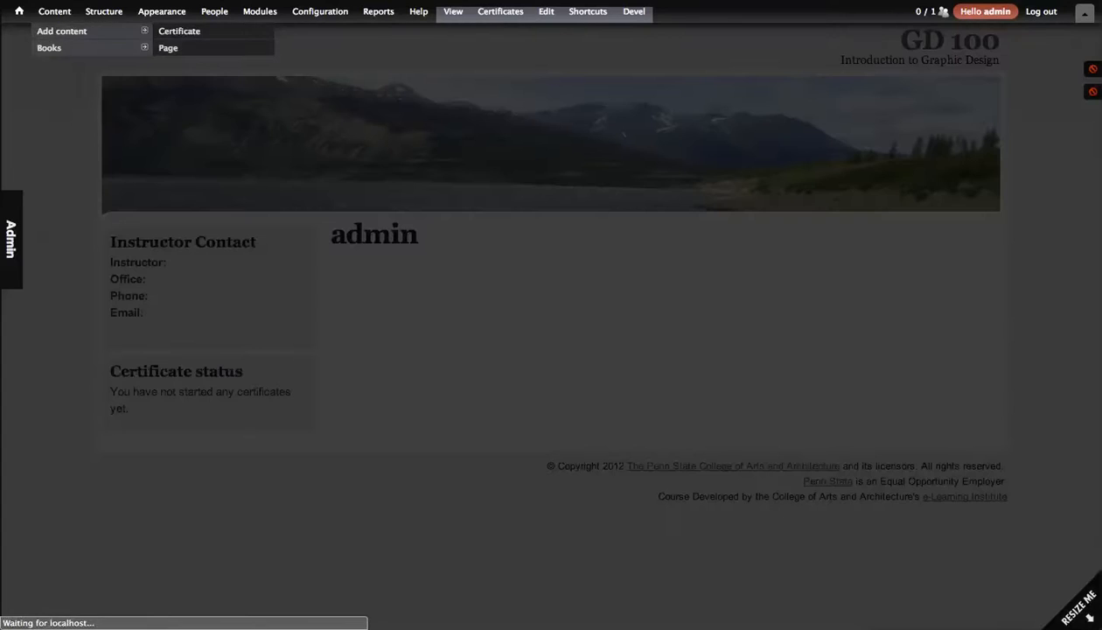
click(180, 31)
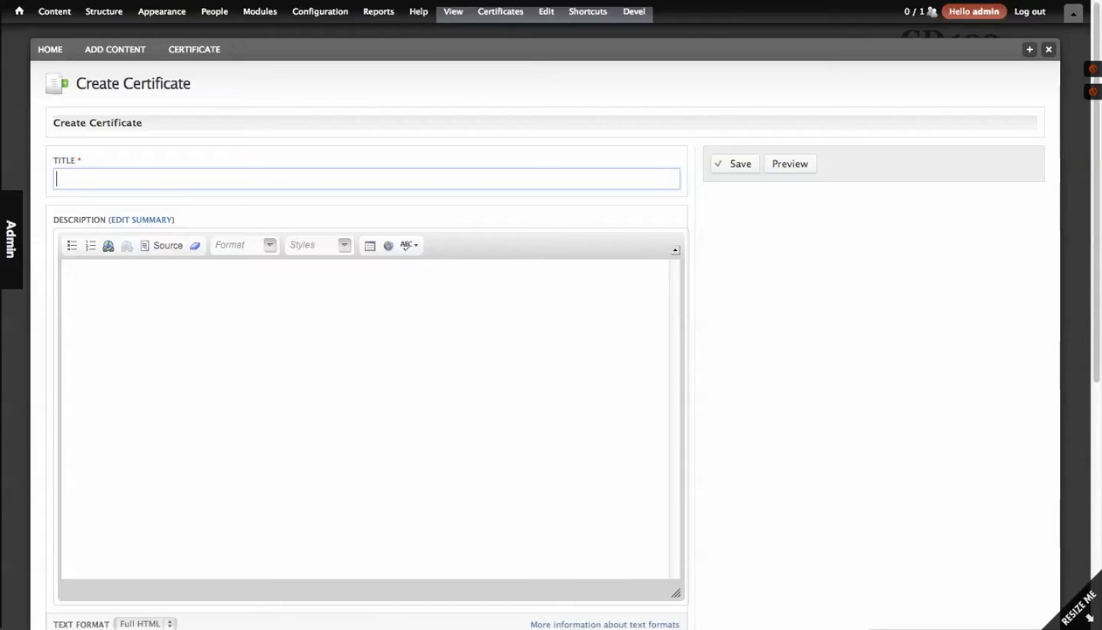
text(You read all th)
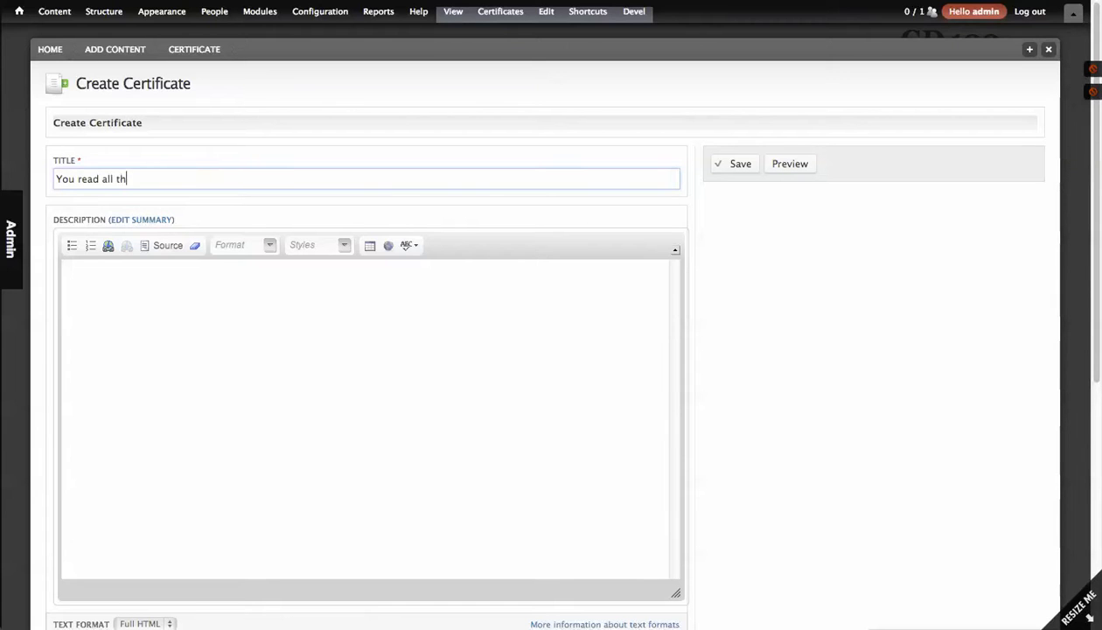
text(e pages!)
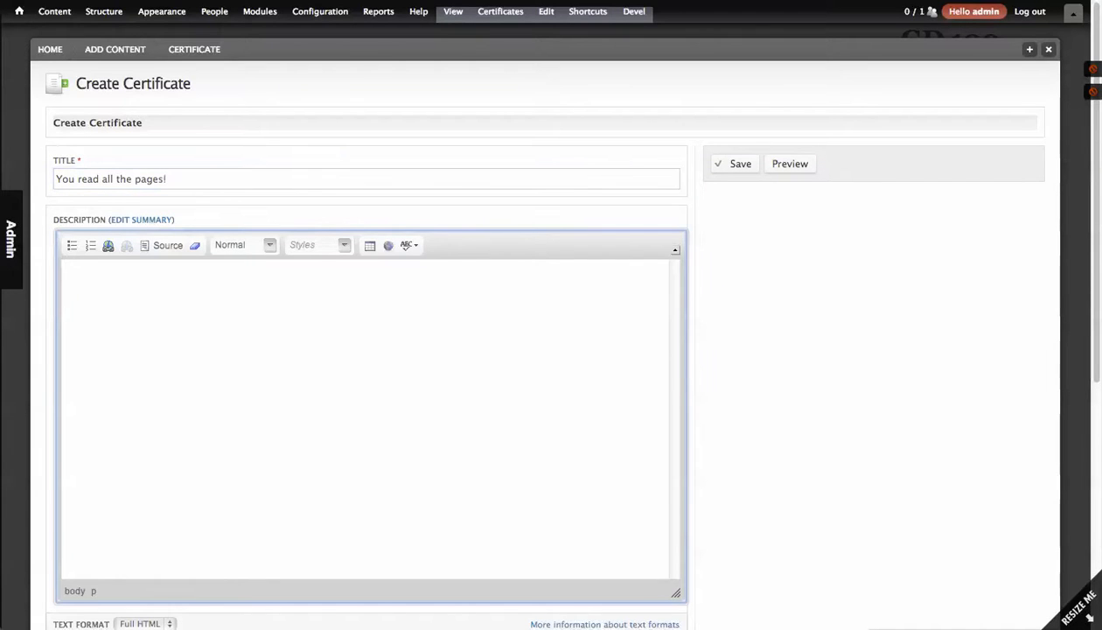
text(You read all the pages, con)
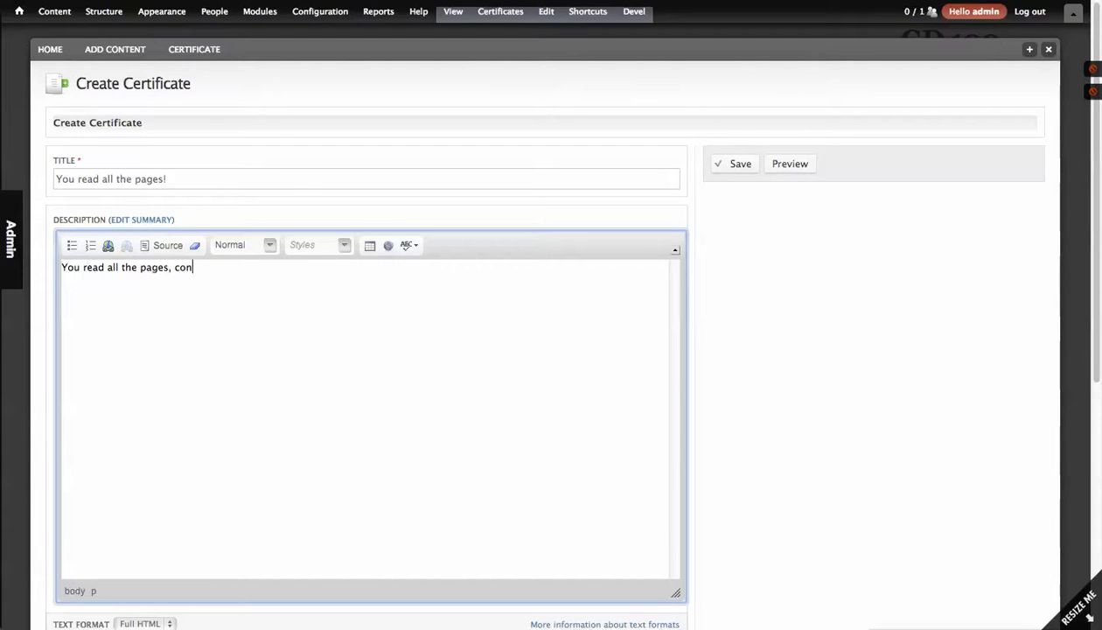
text(grats!)
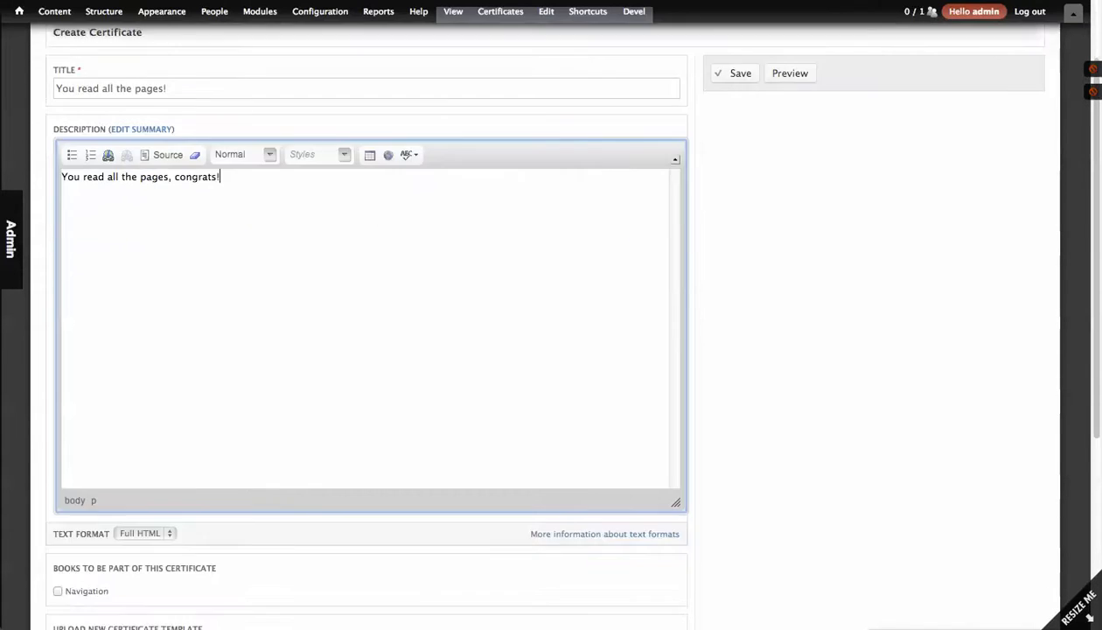
scroll(down, 3)
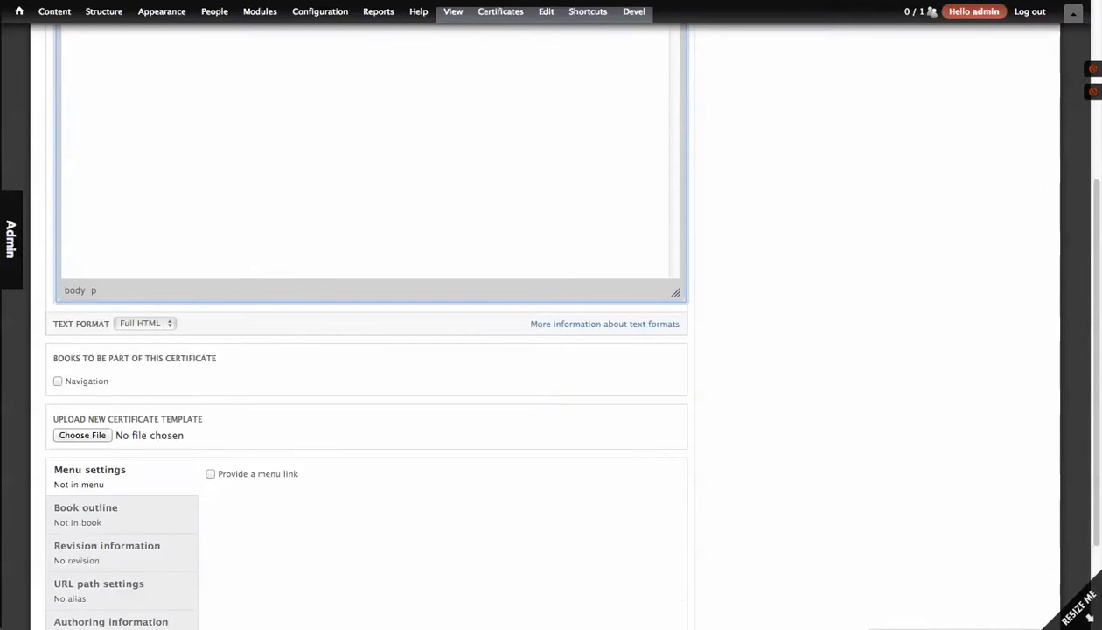
scroll(up, 3)
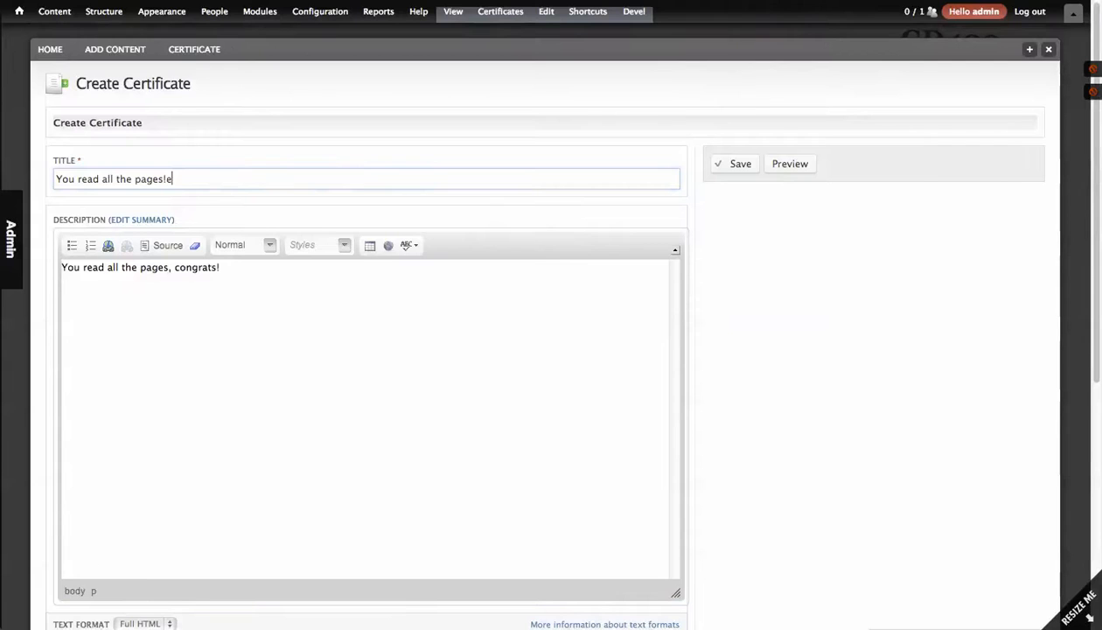
scroll(down, 3)
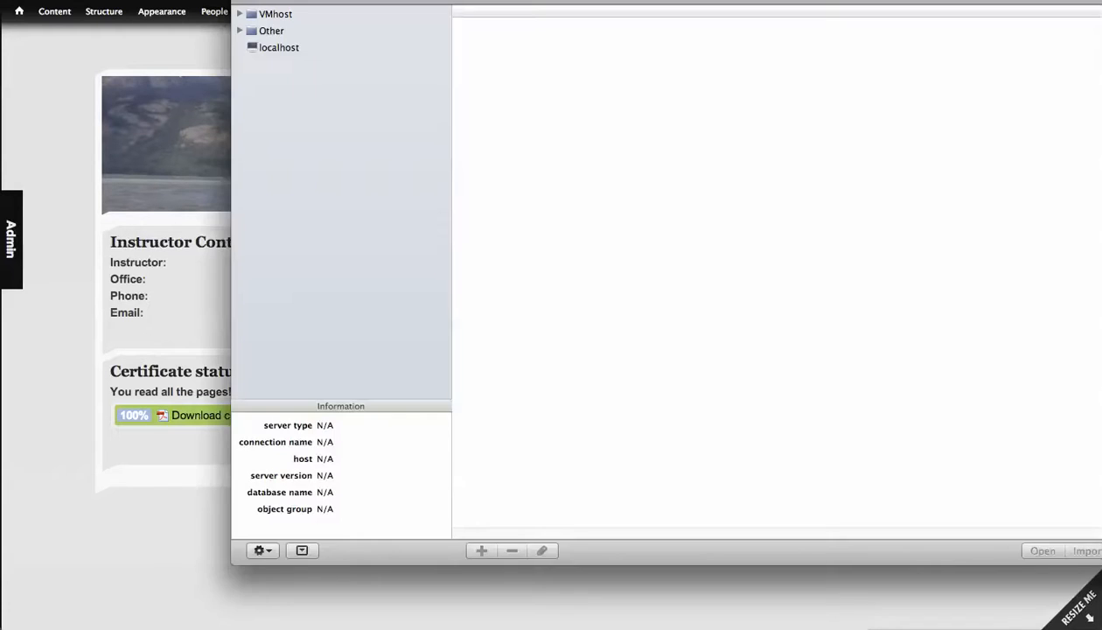
Step: Connect to localhost in Sequel Pro and delete the certify_book_viewlog table
click(279, 47)
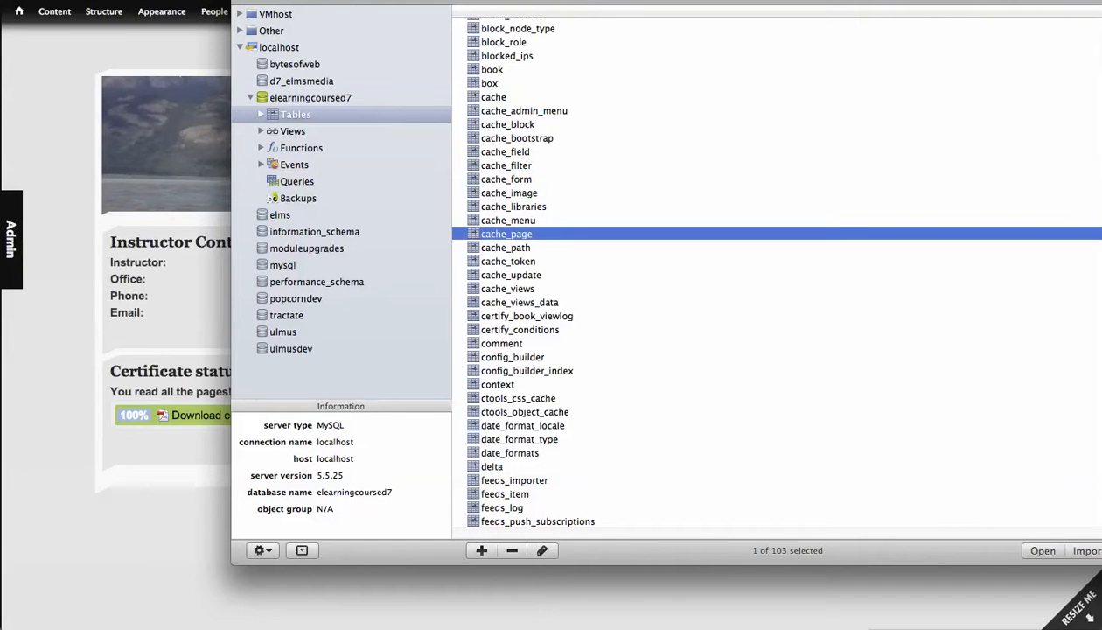
double_click(526, 316)
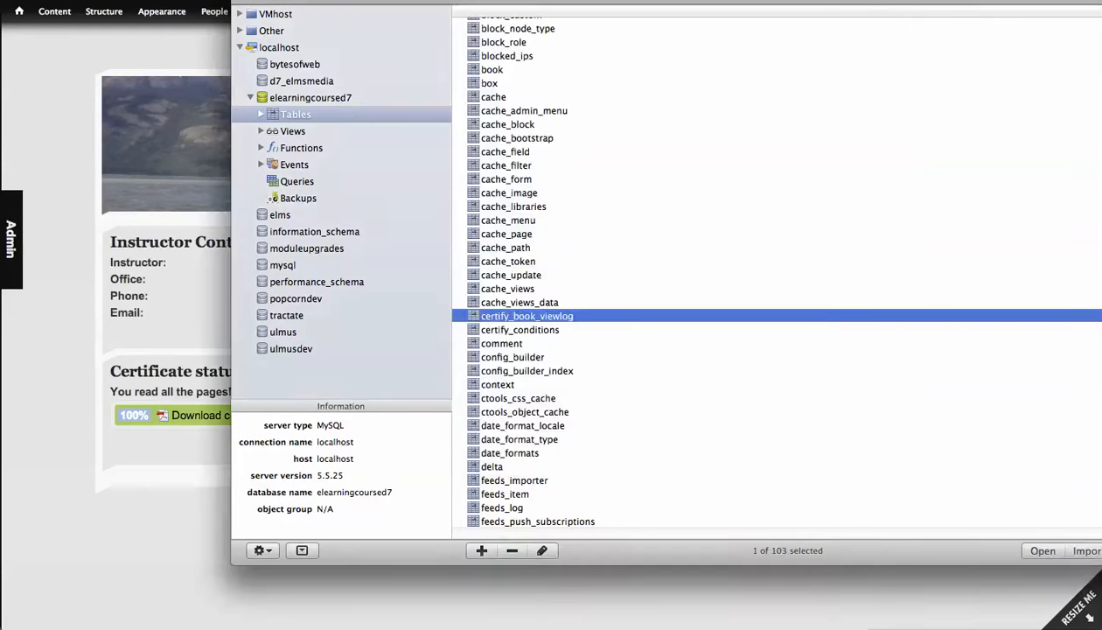
right_click(526, 315)
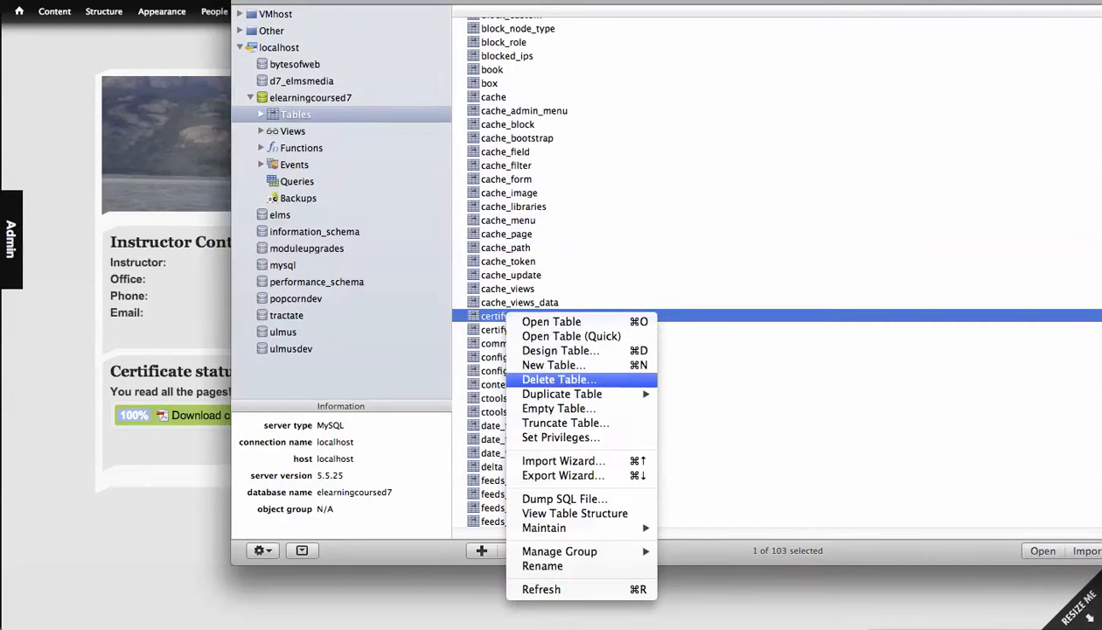
click(564, 422)
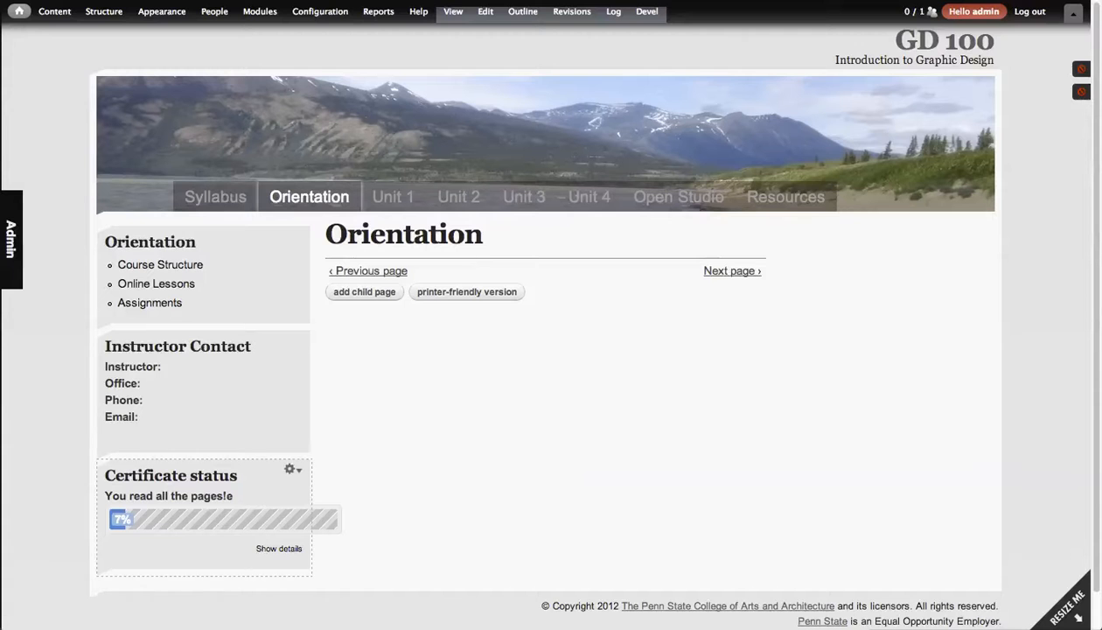
Step: Browse through the course tabs, visiting the Unit 1, Unit 2 and following unit pages
click(213, 195)
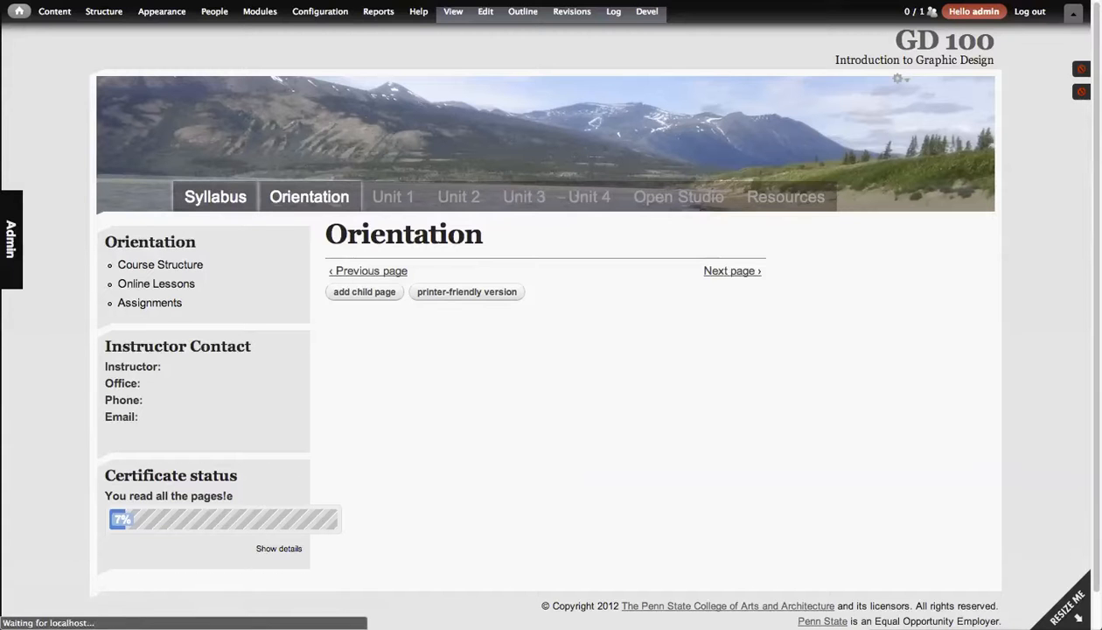
click(394, 196)
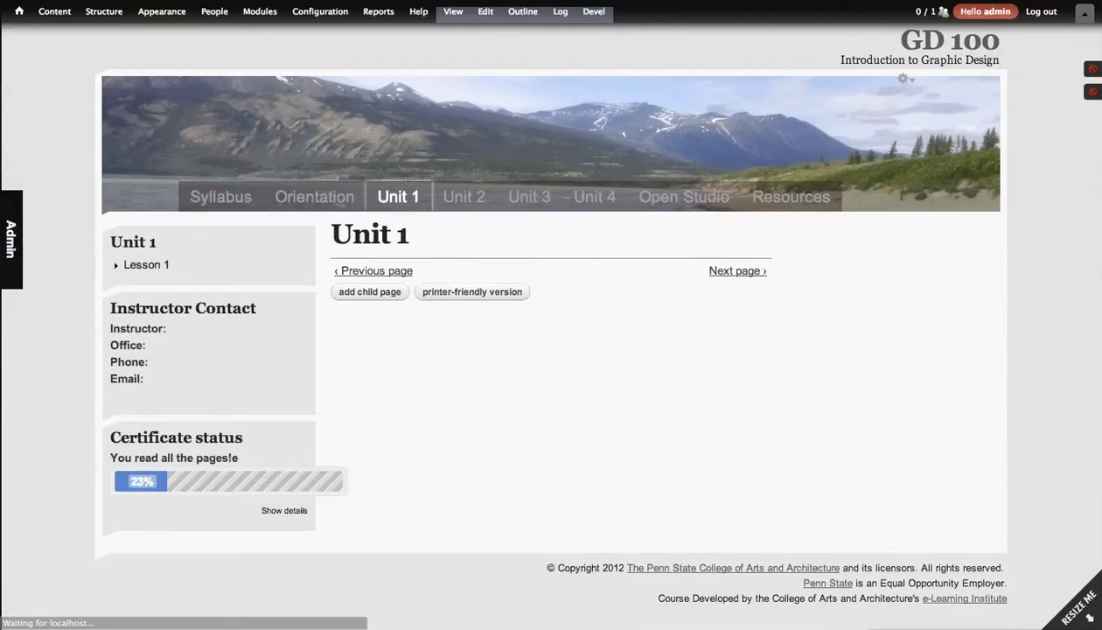
click(464, 196)
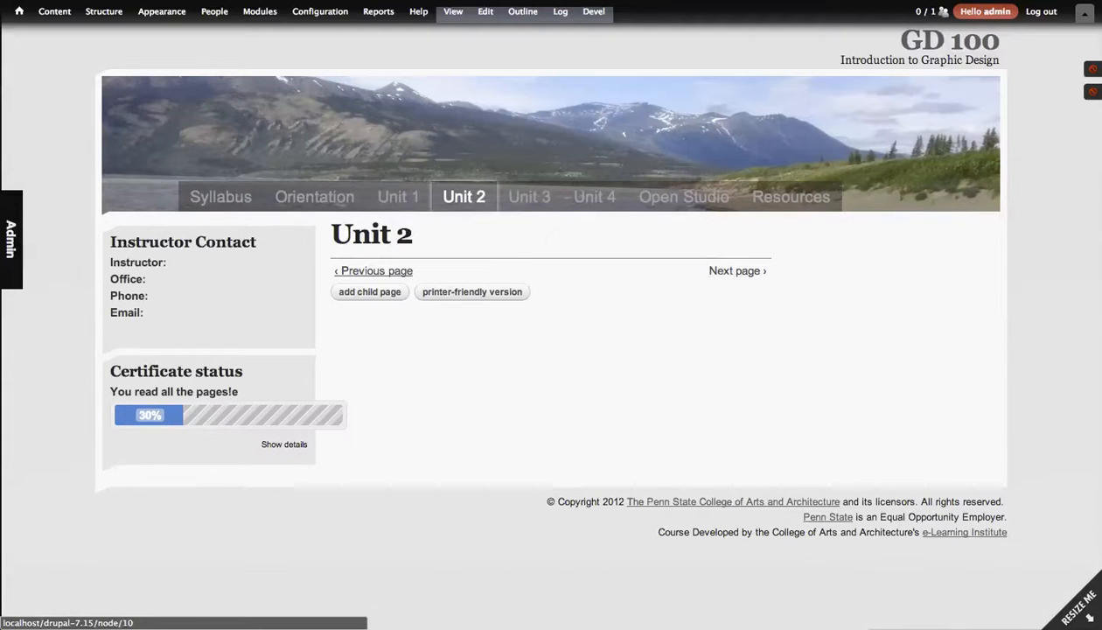
click(595, 195)
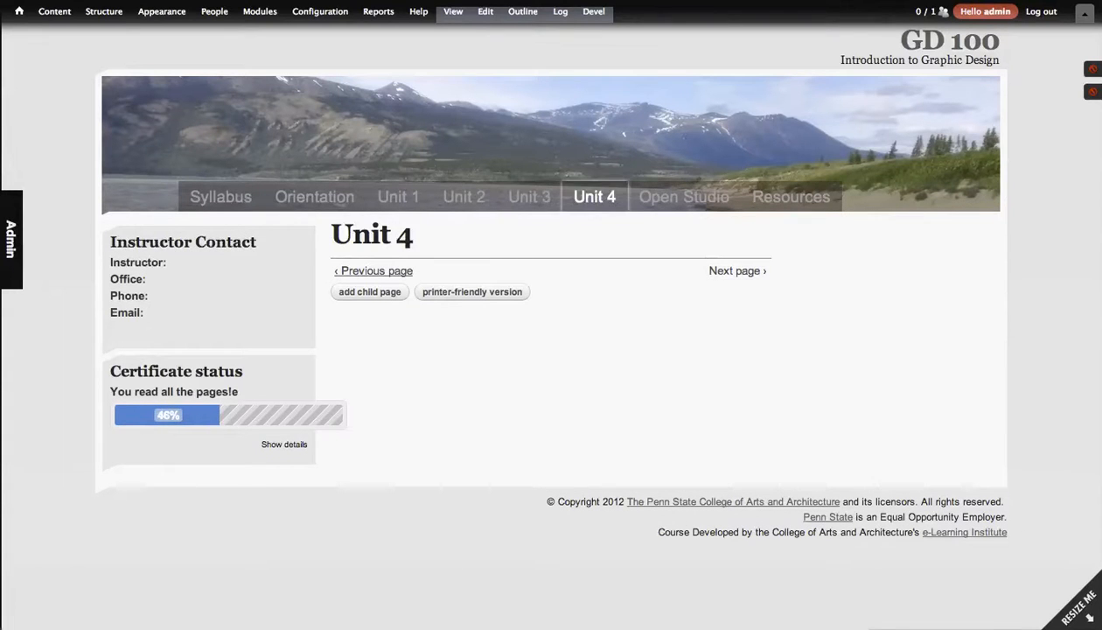
click(790, 196)
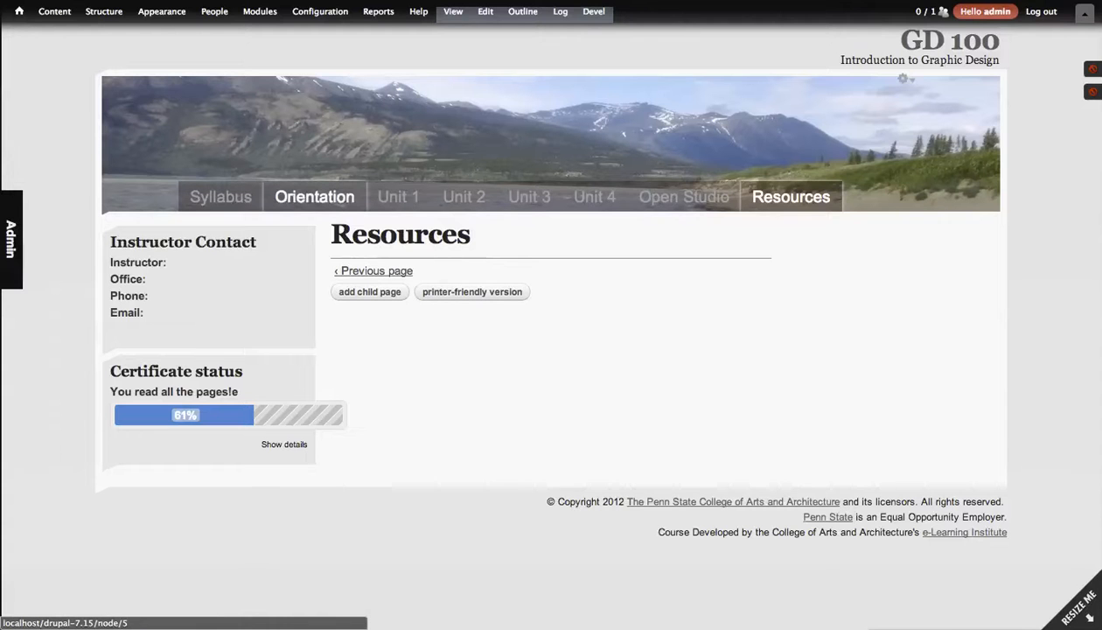
Step: Read Orientation's Course Structure, Online Lessons and Assignments pages, then open Unit 1's first lesson
click(313, 196)
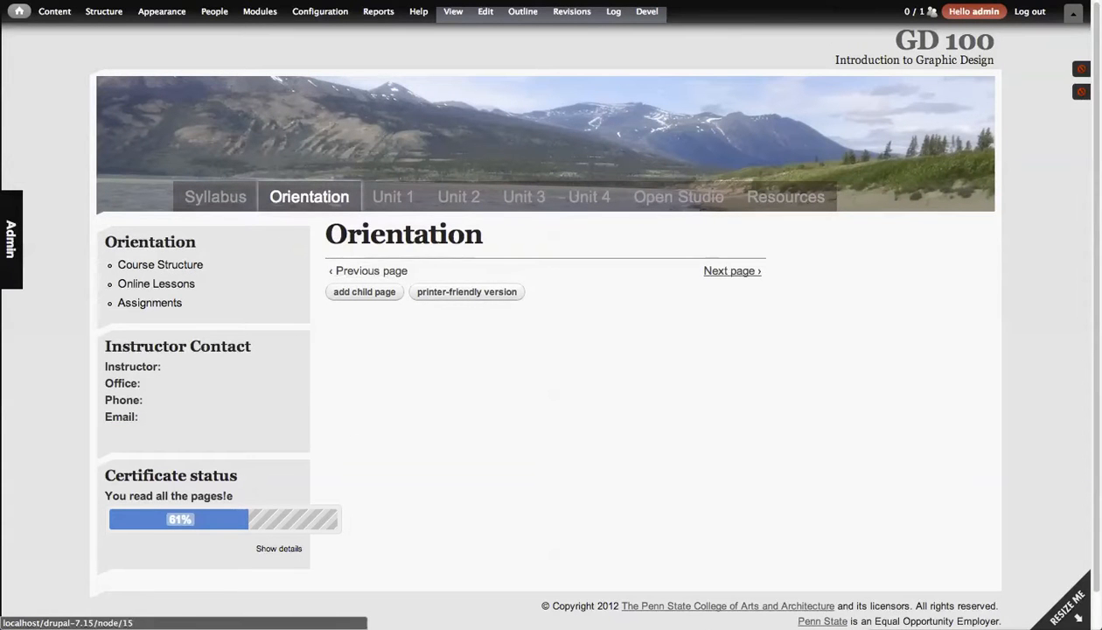
click(158, 264)
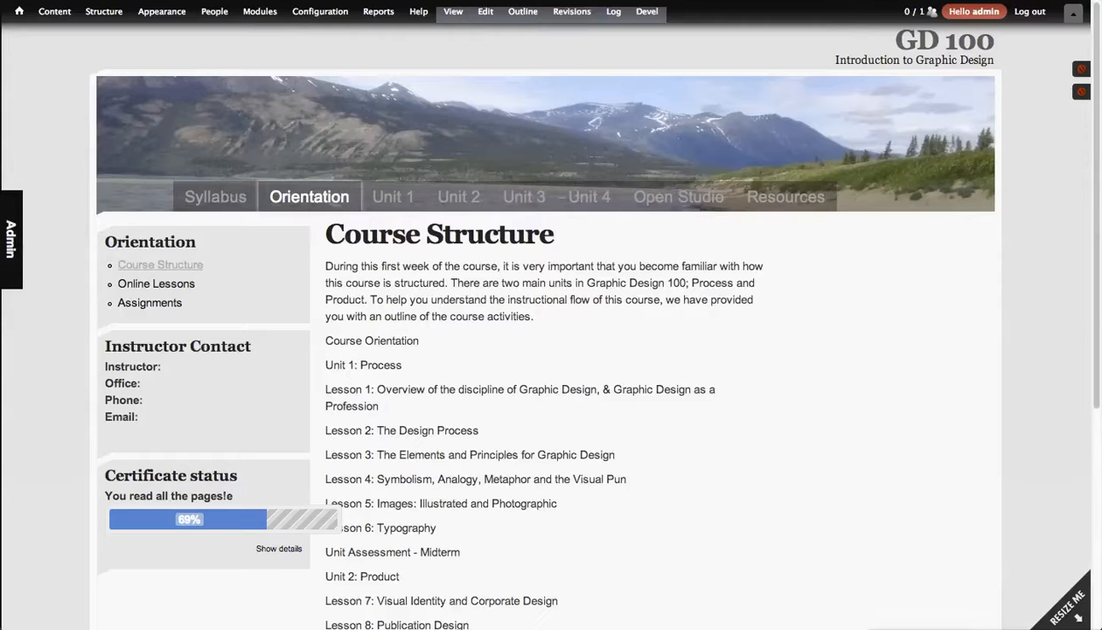
click(155, 283)
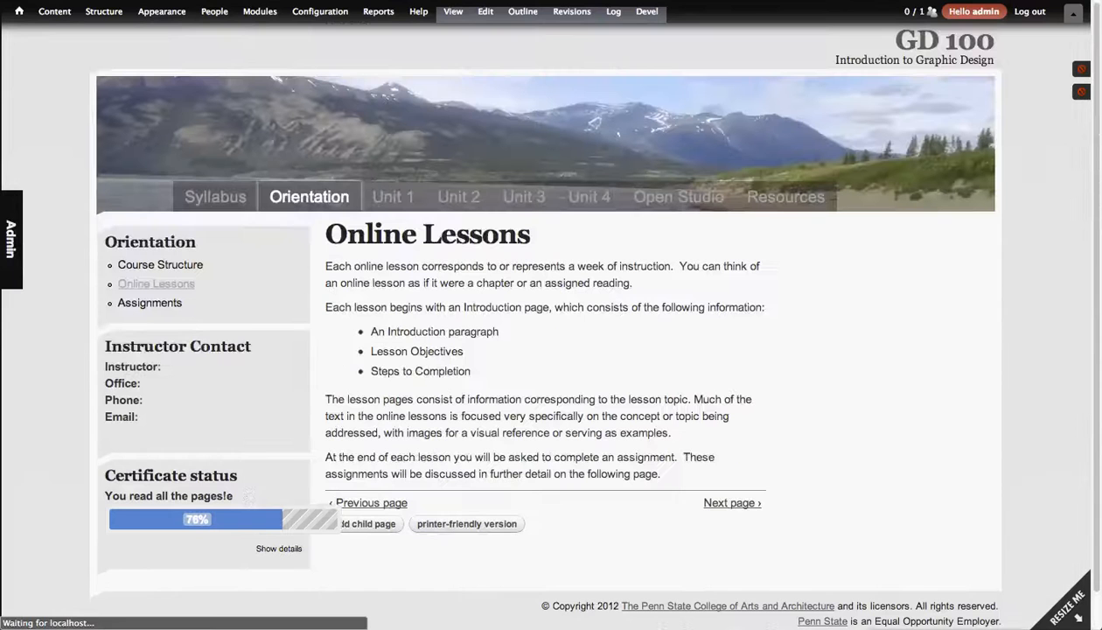
click(149, 303)
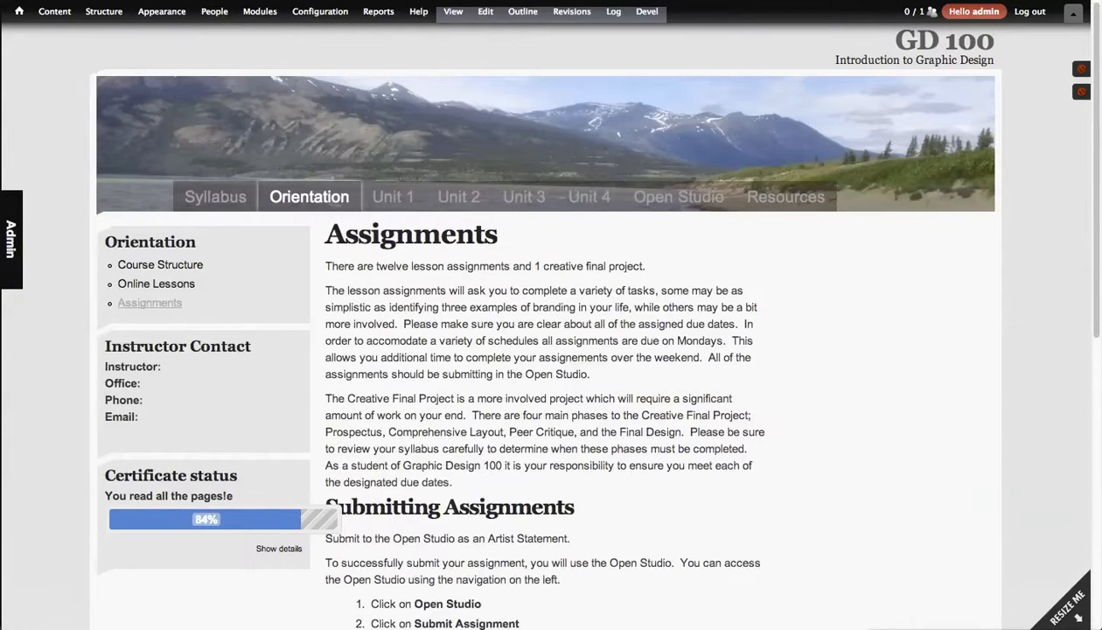
click(392, 196)
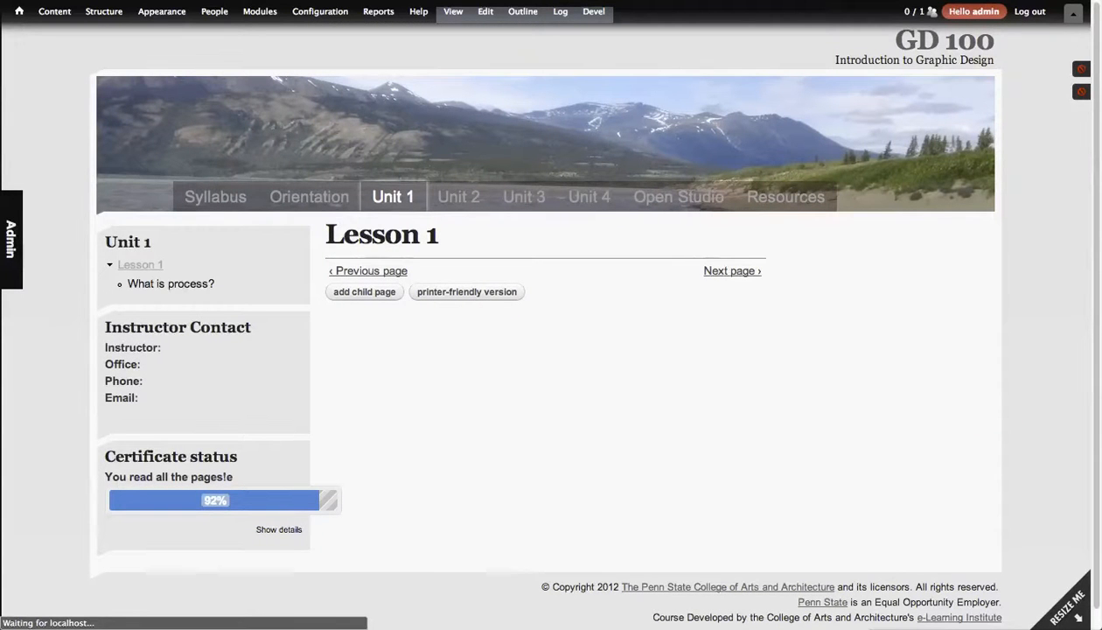
Step: Read the 'What is process?' page to reach 100% and download the certificate
click(170, 283)
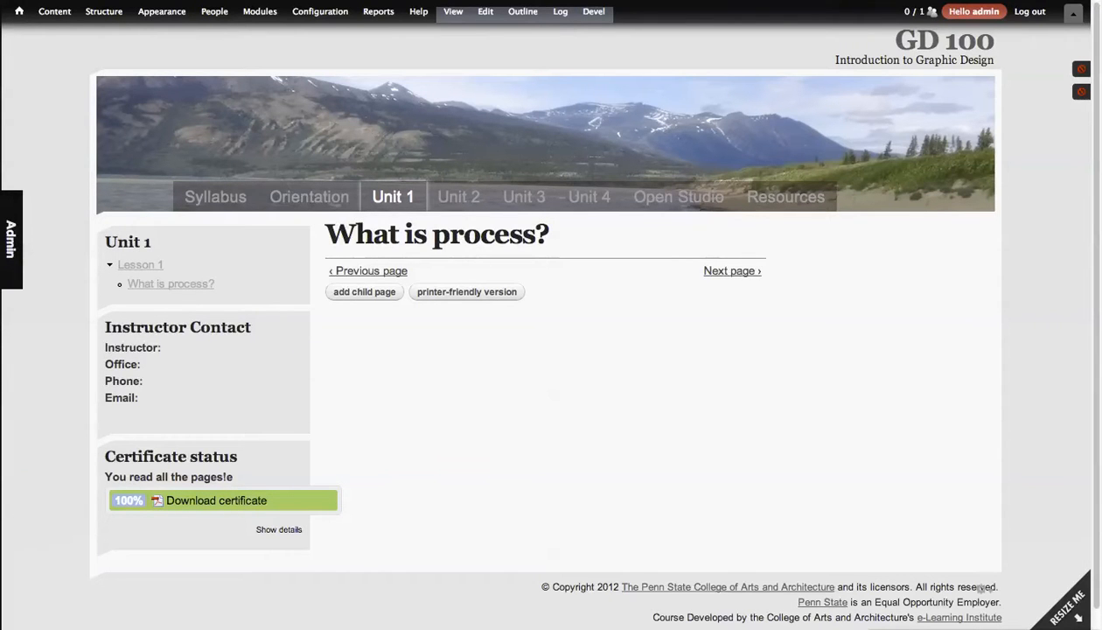
click(216, 500)
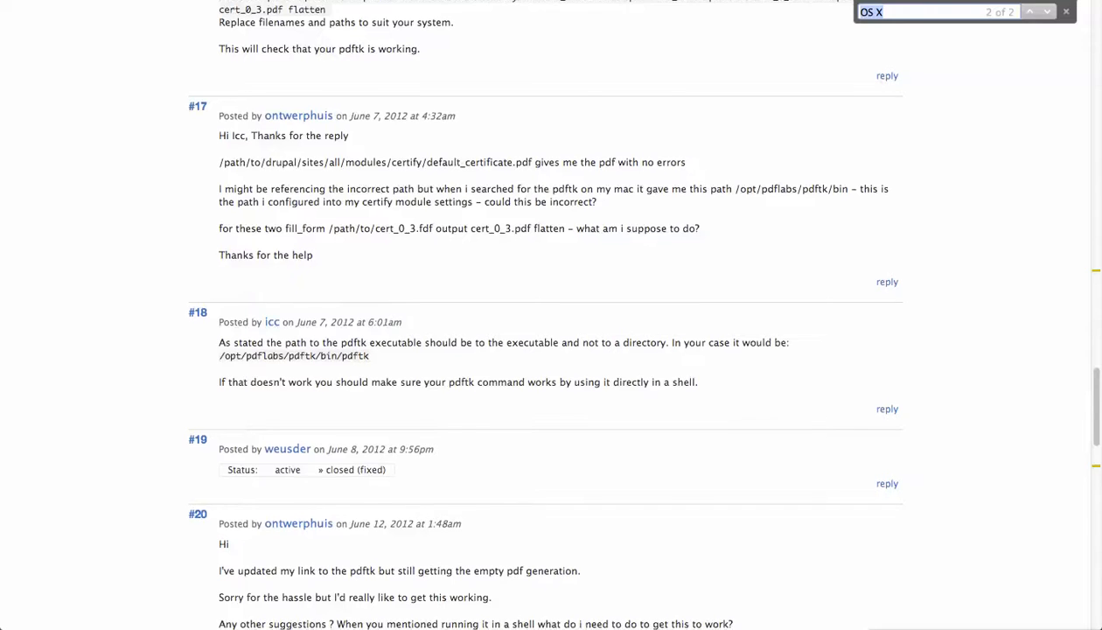
Step: Open the 'Possible integration with User progress API' issue, read it, and follow its project link
scroll(up, 3)
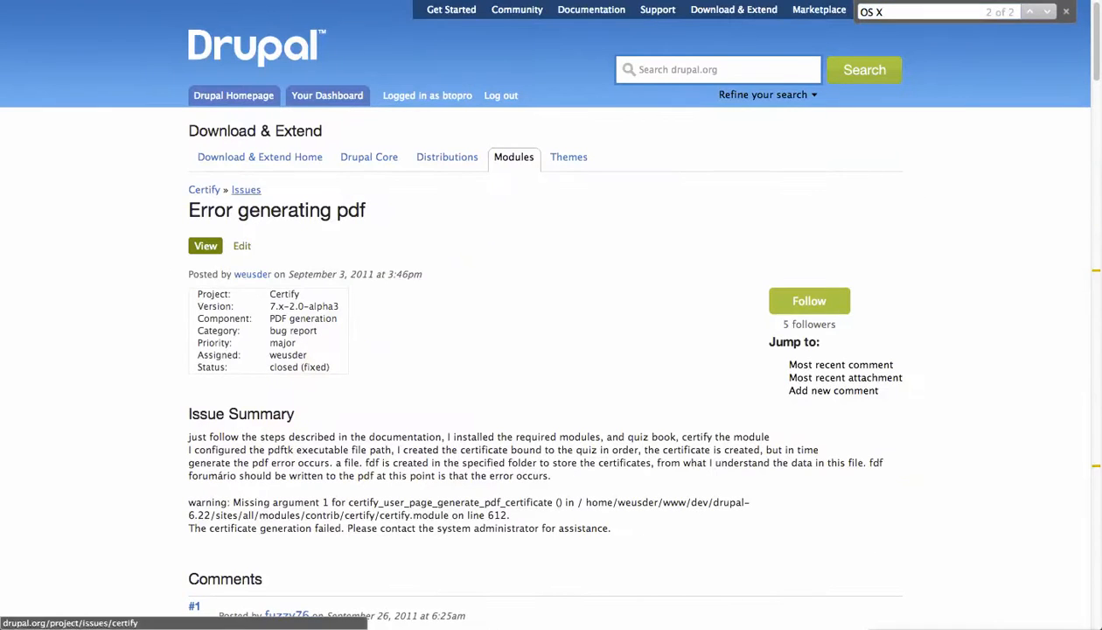
click(247, 188)
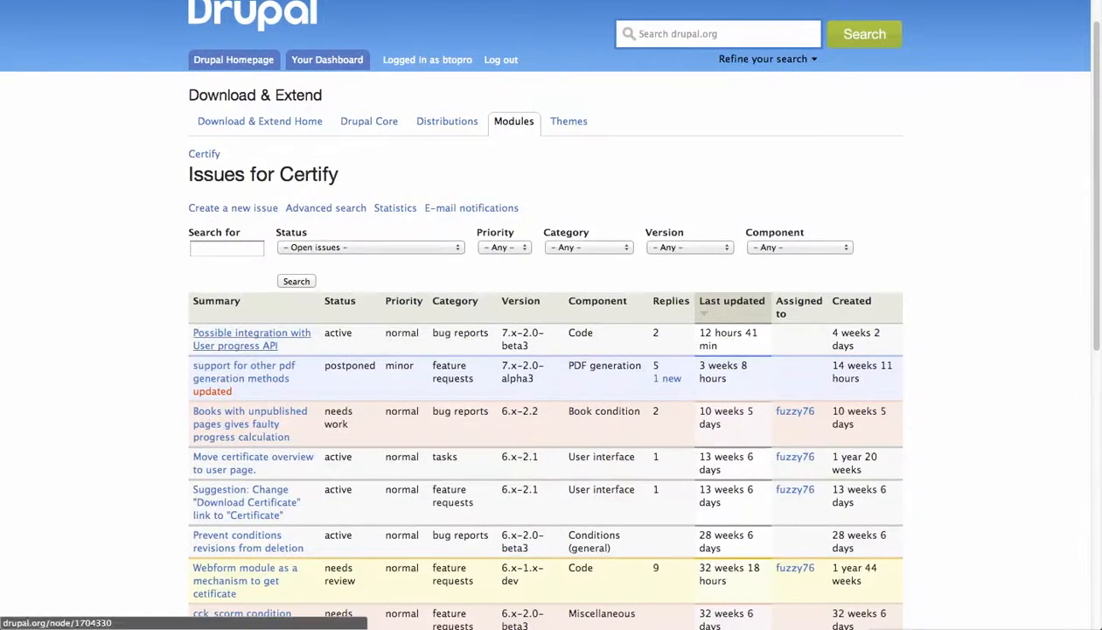
click(247, 339)
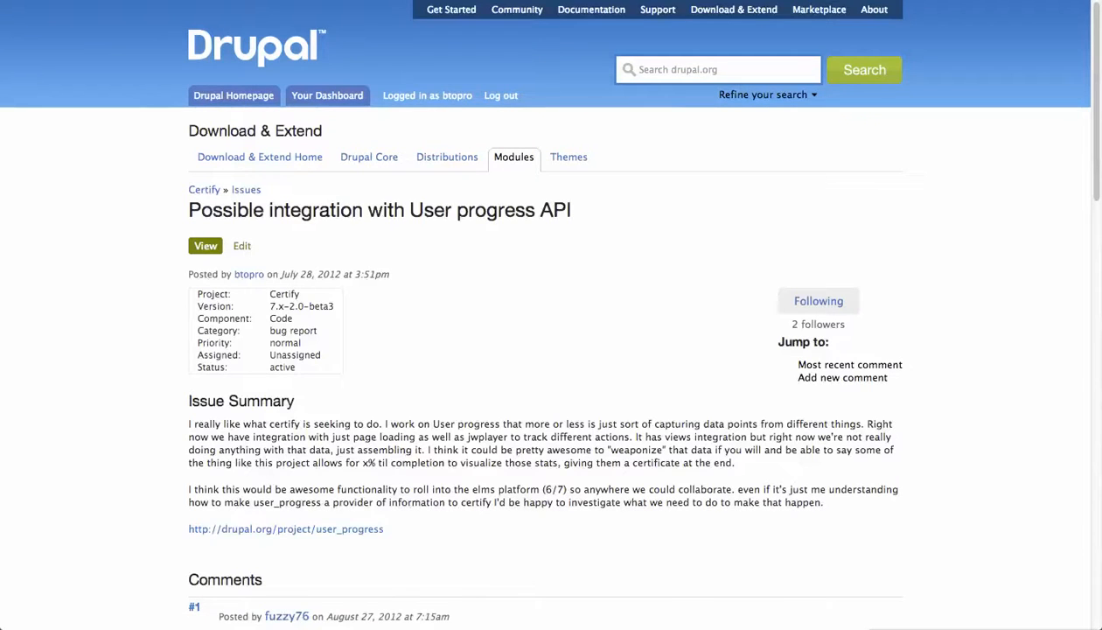
scroll(down, 3)
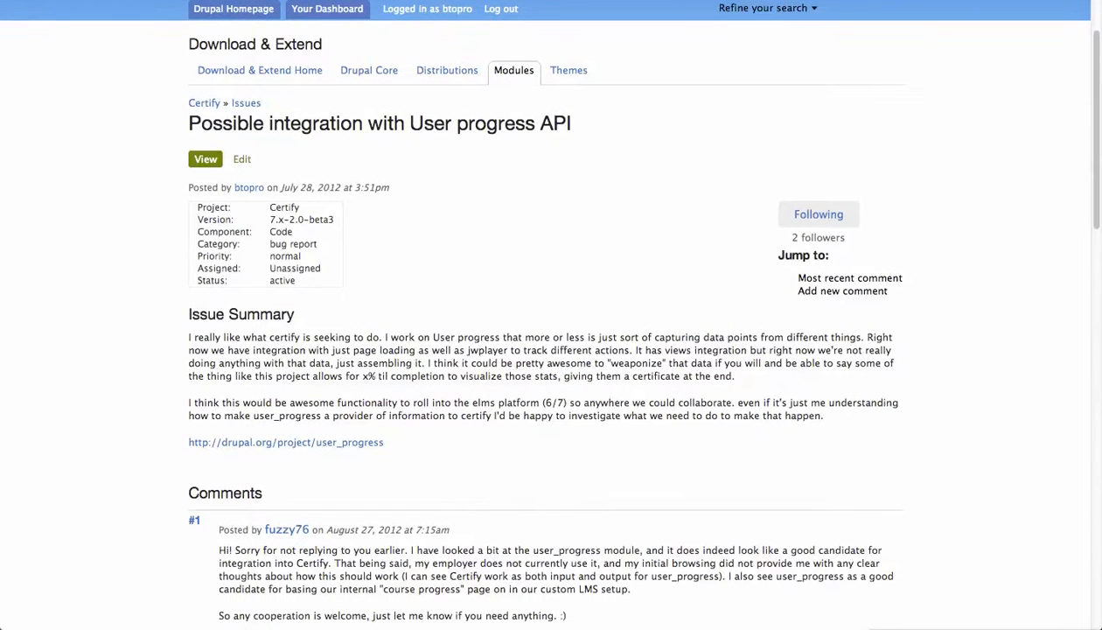
scroll(down, 3)
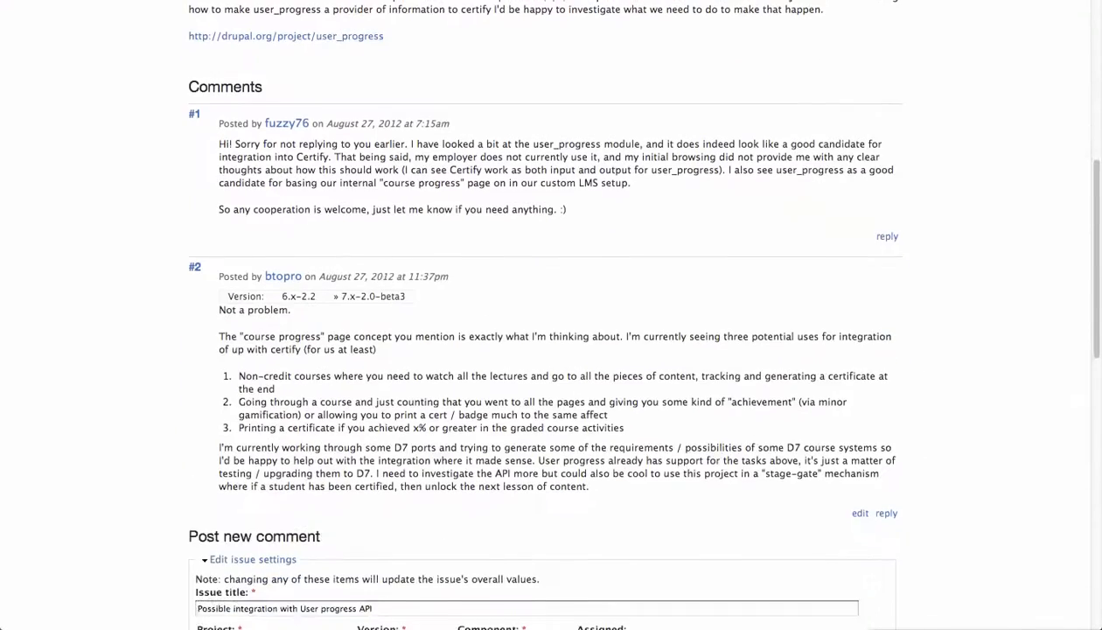
click(285, 36)
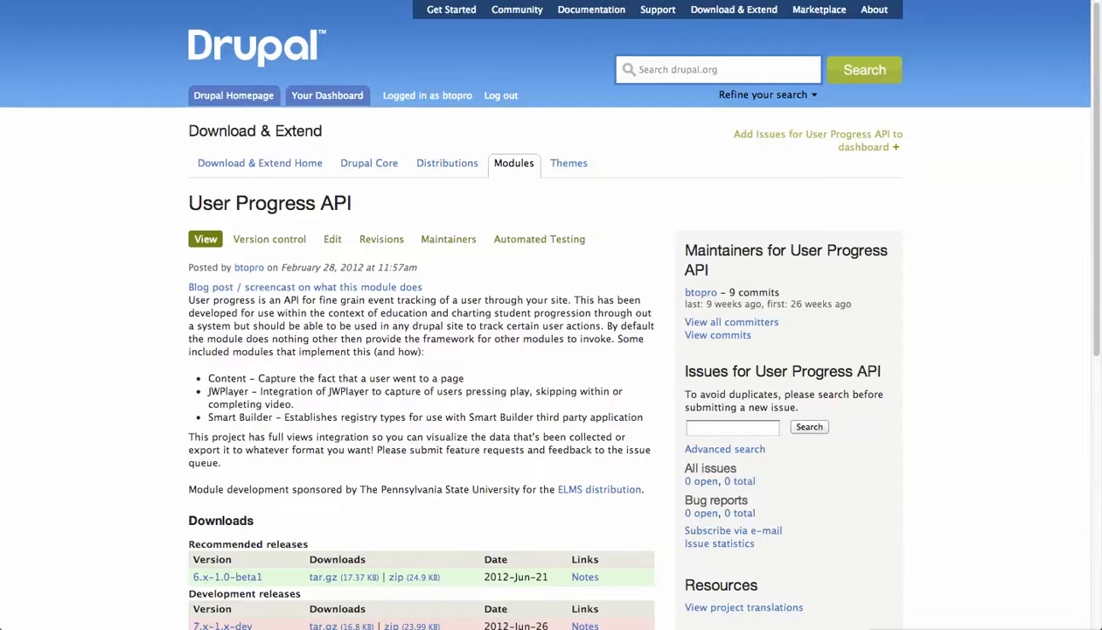
Step: Scroll the User Progress API page and highlight the JWPlayer integration bullet
scroll(down, 3)
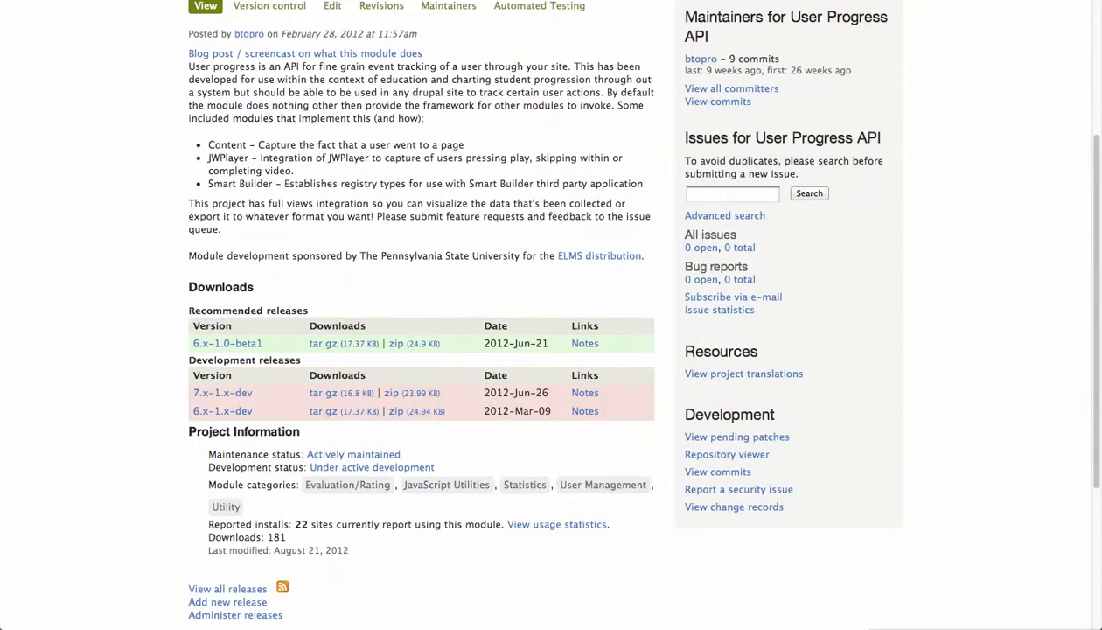
scroll(up, 3)
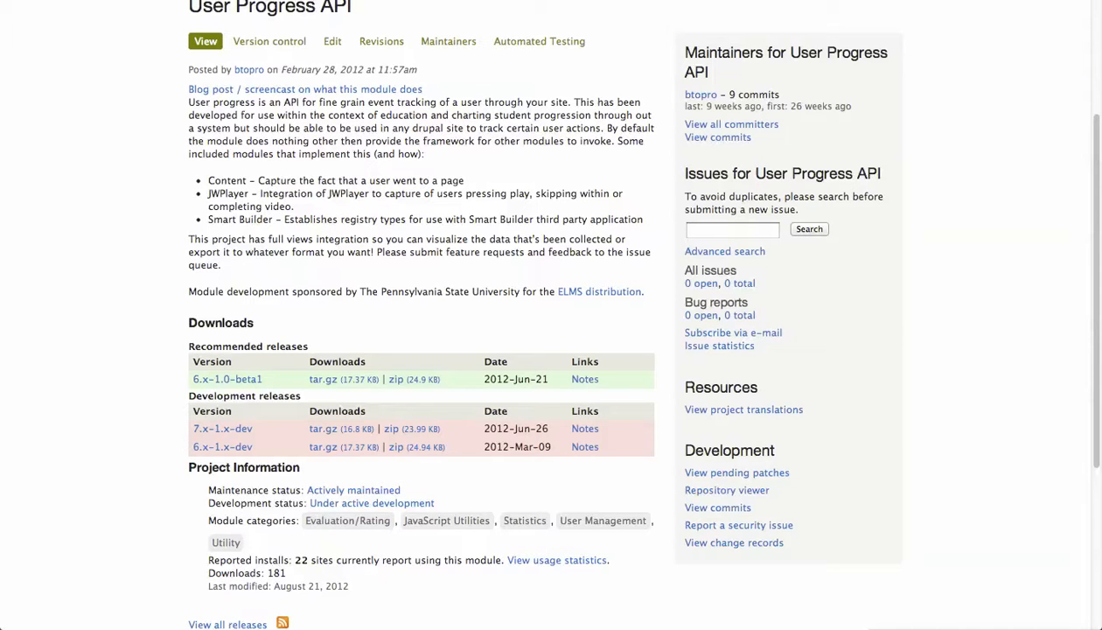
double_click(415, 199)
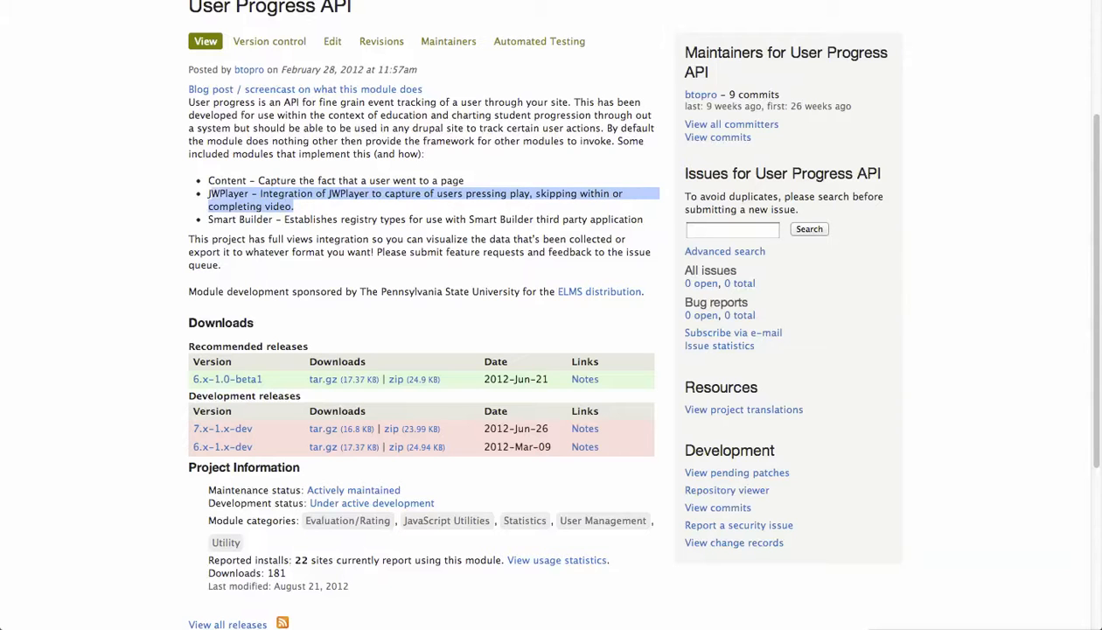